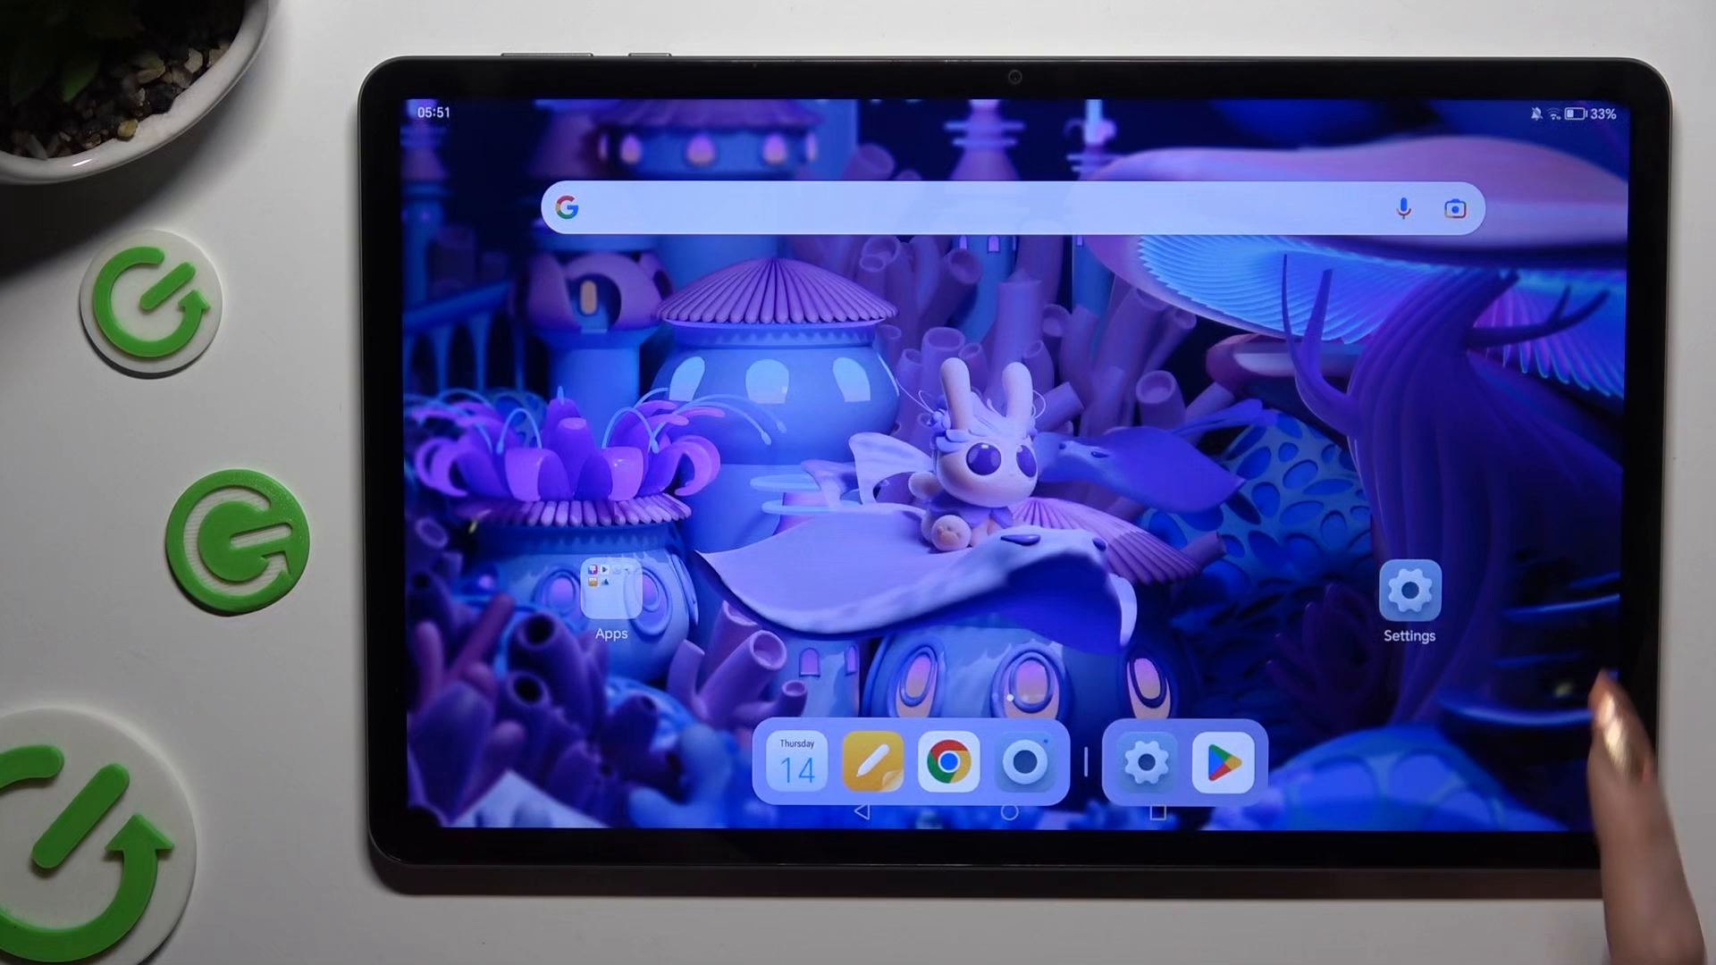
Launch Settings from the home screen and go to More connections.
{"action": "left_click", "coordinate": [1407, 588]}
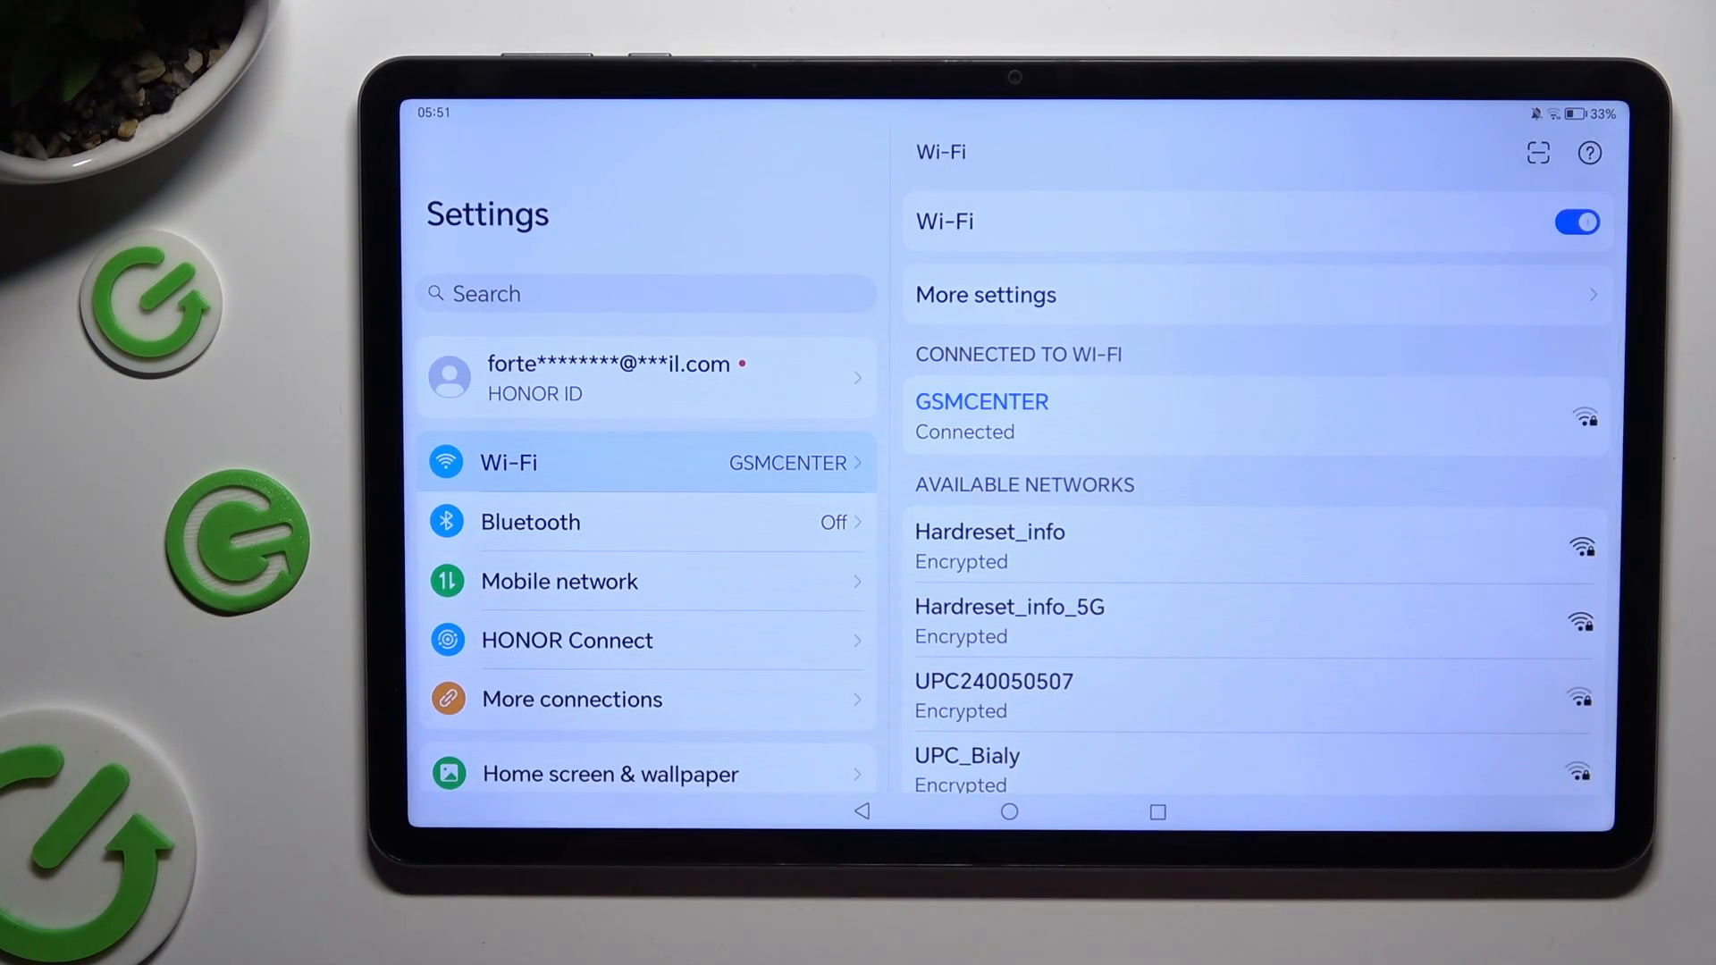
{"action": "left_click", "coordinate": [572, 699]}
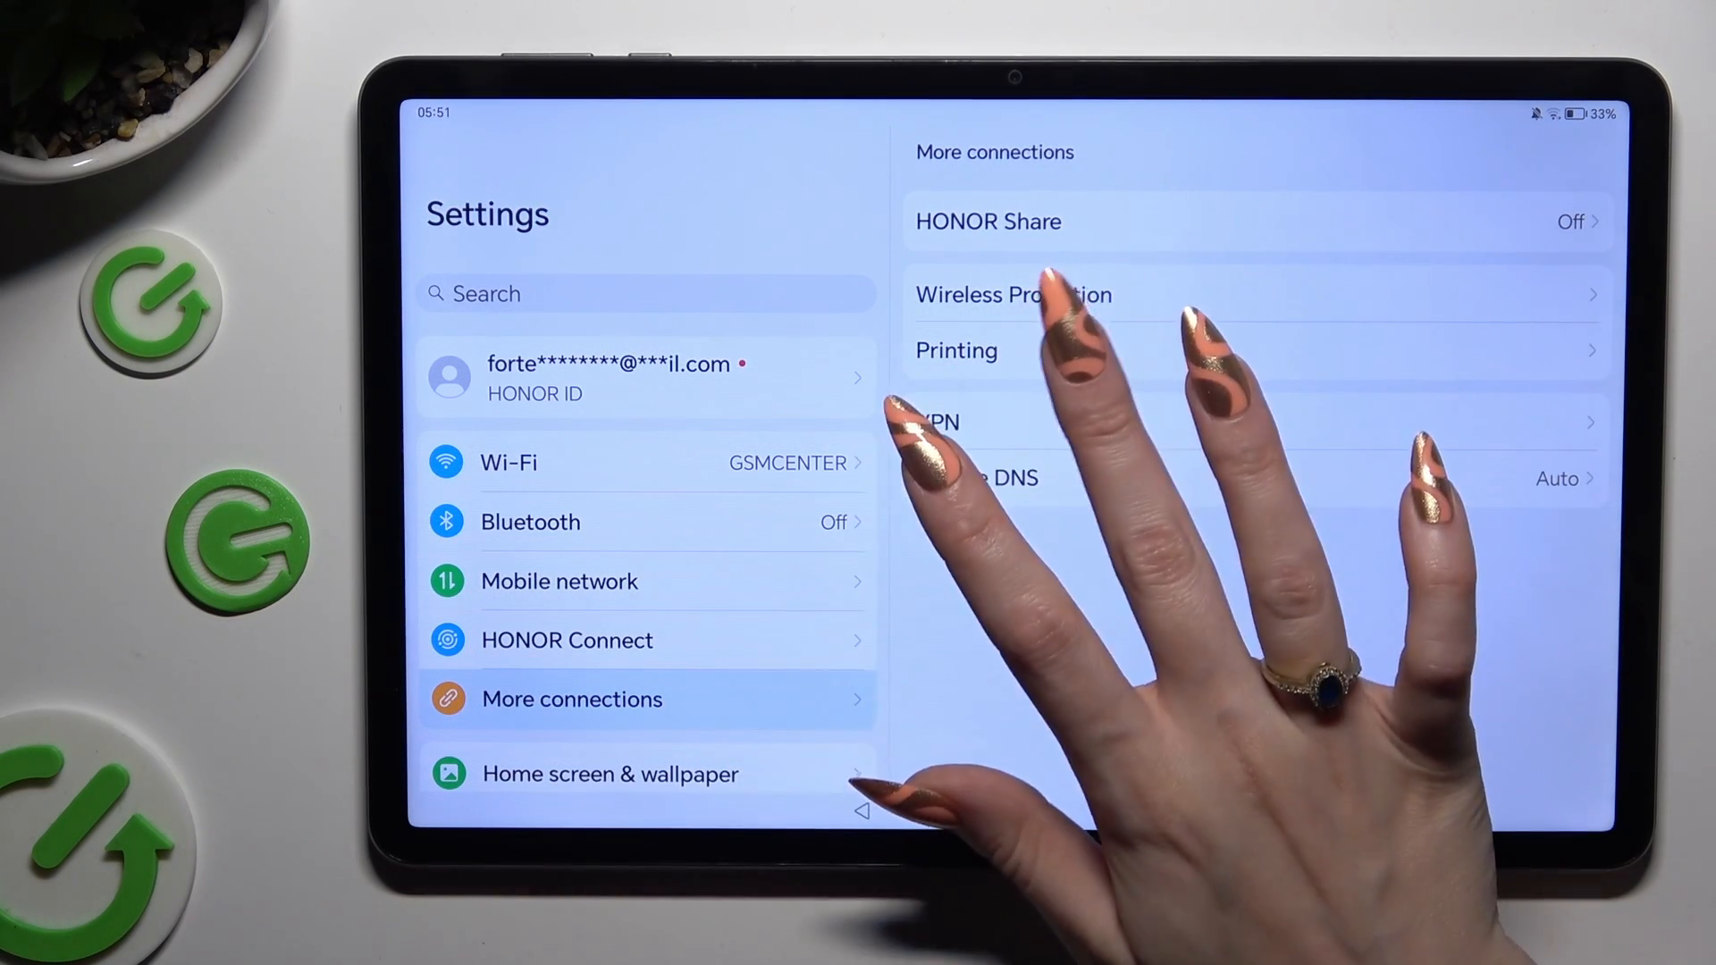
View the HP Color LaserJet found by Default Print Service, then return to Printing.
{"action": "left_click", "coordinate": [956, 351]}
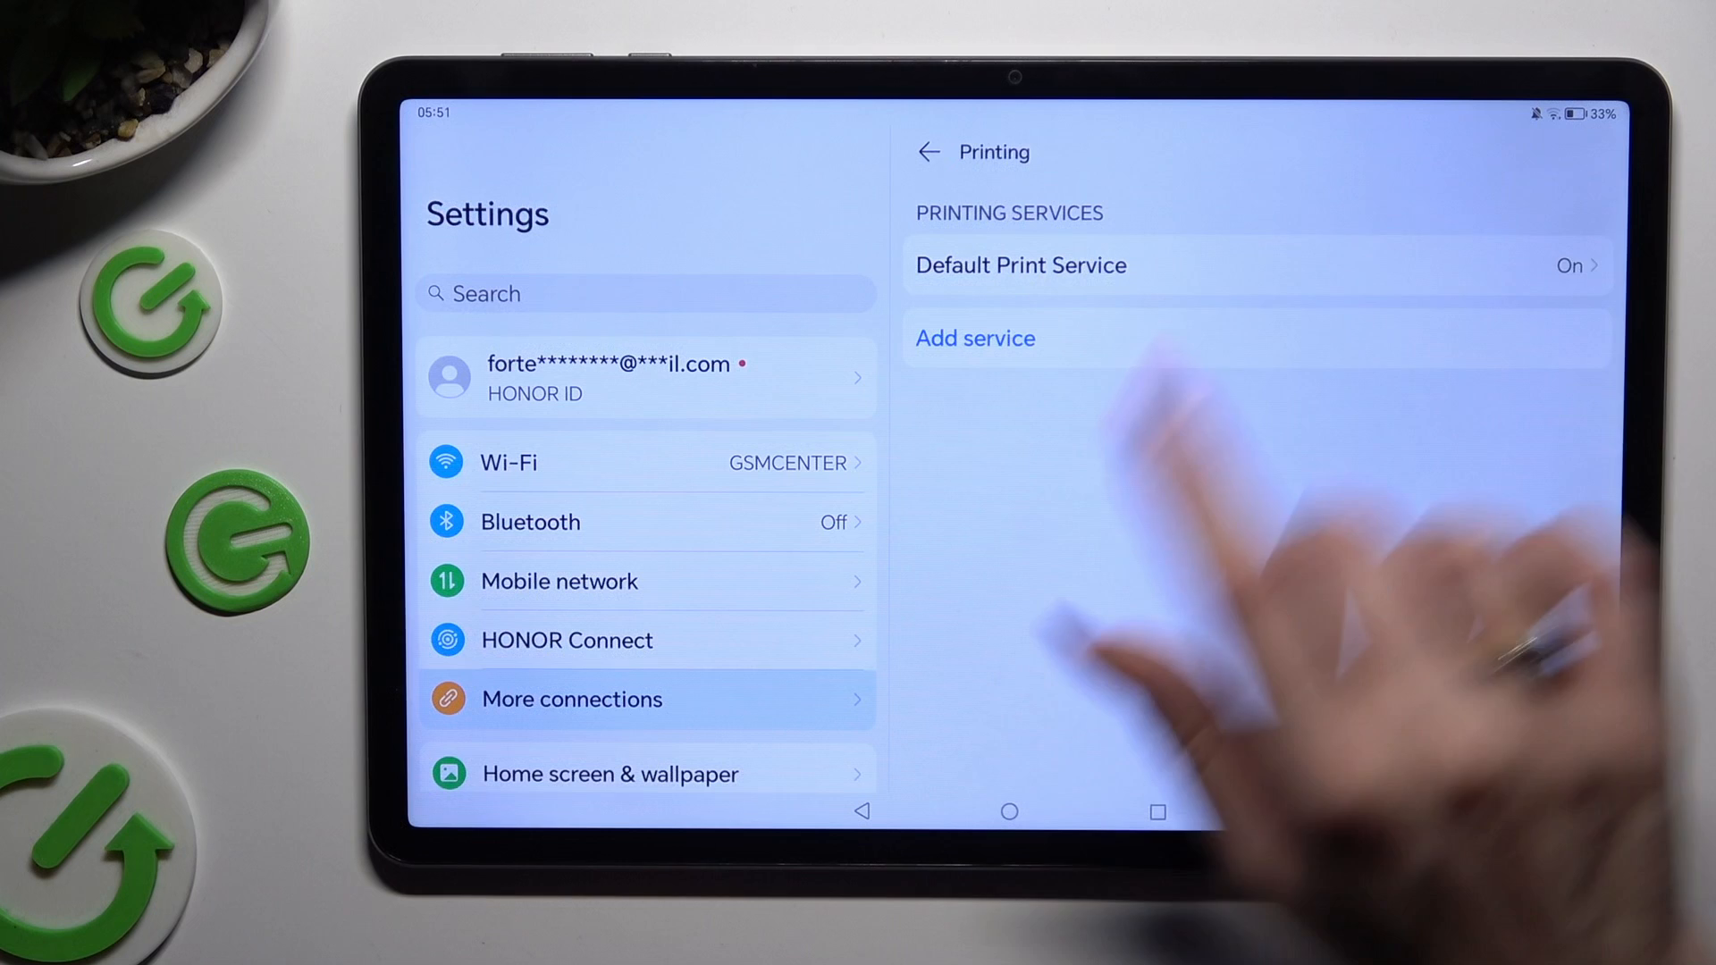
{"action": "left_click", "coordinate": [1020, 265]}
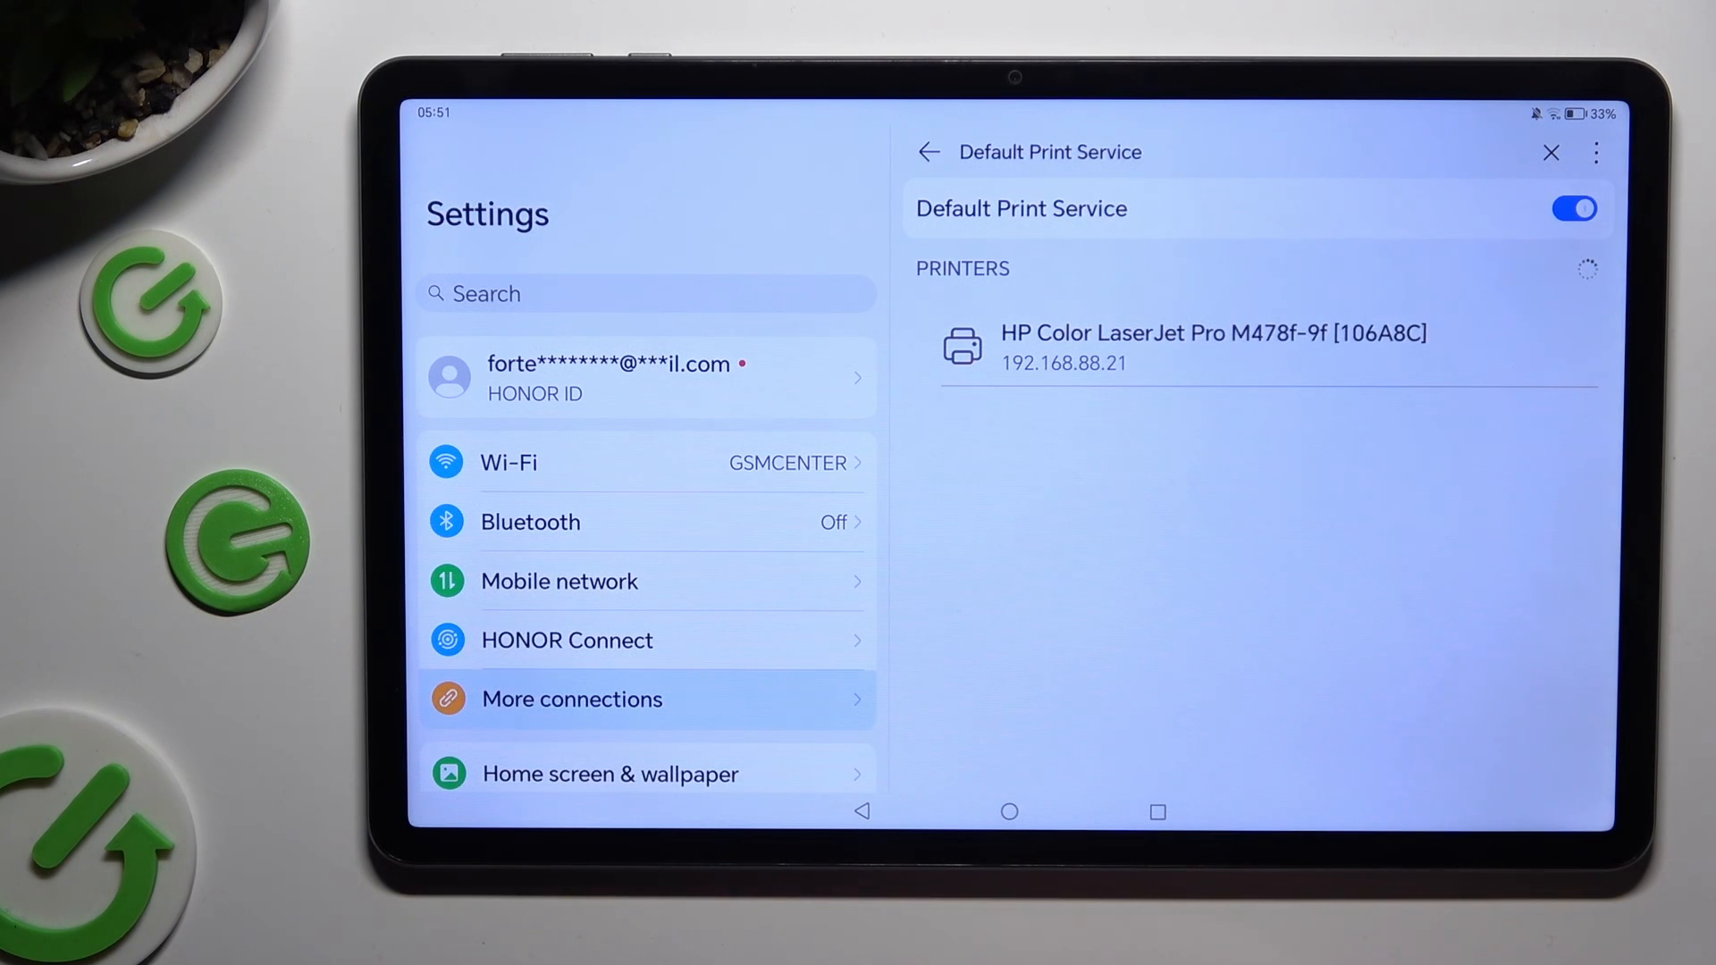
{"action": "left_click", "coordinate": [927, 152]}
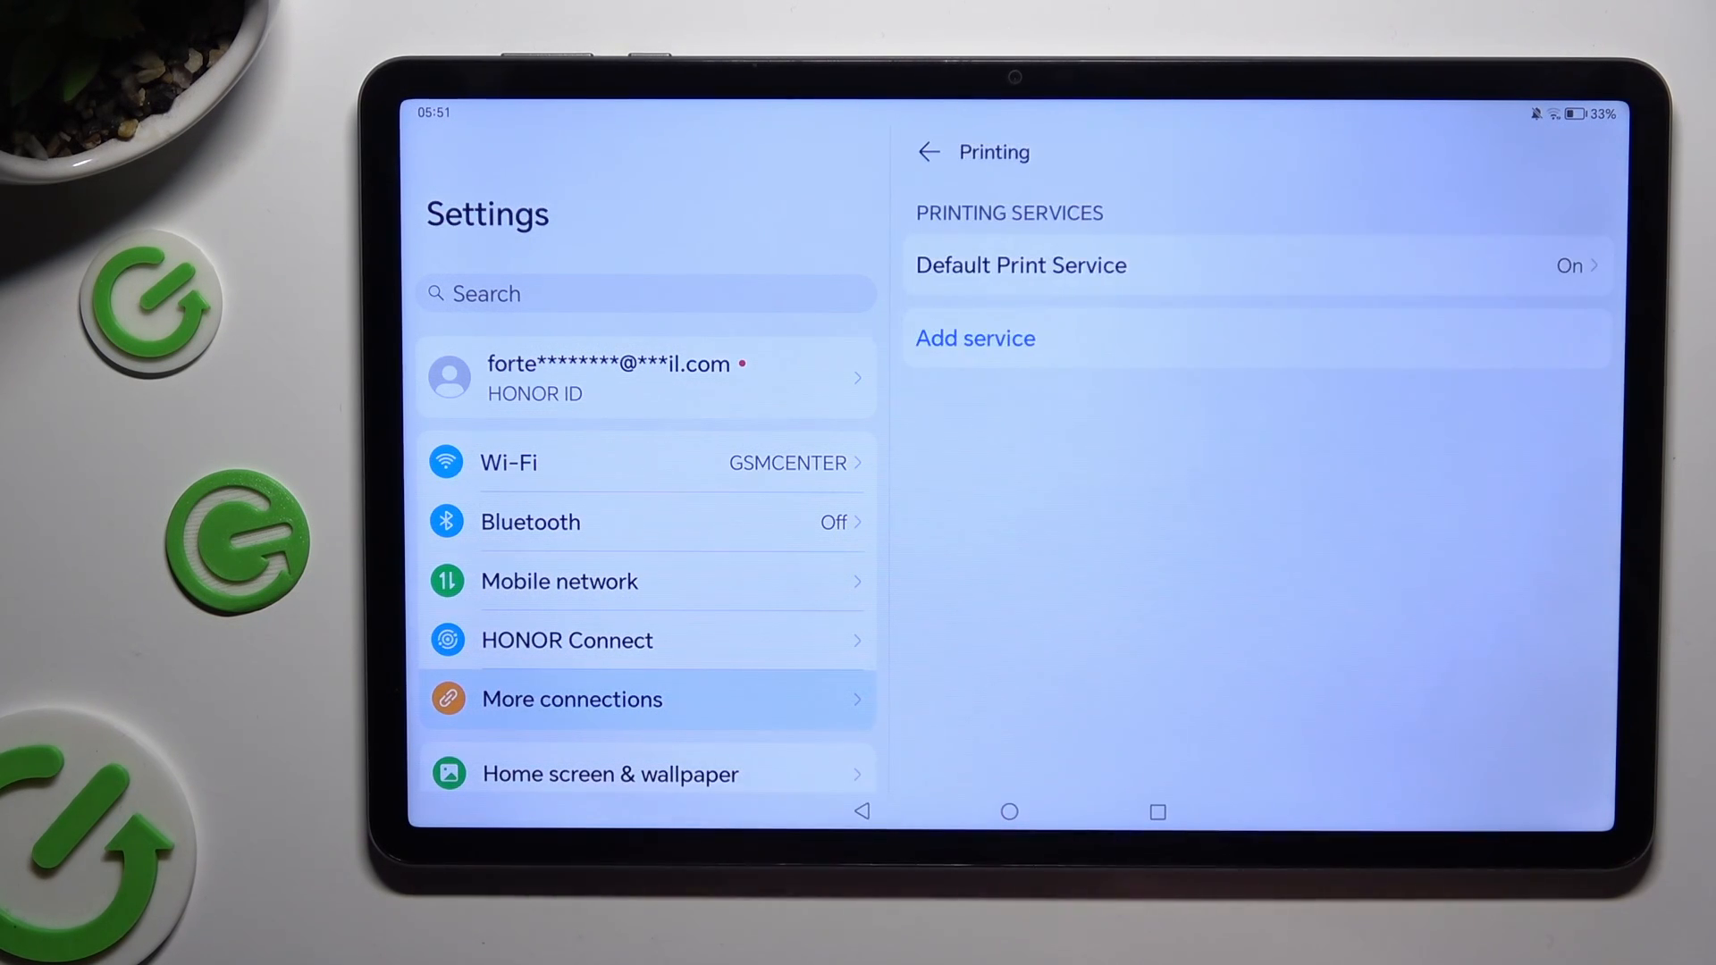
Add the HP Print Service Plugin from Google Play's print service list.
{"action": "left_click", "coordinate": [927, 151]}
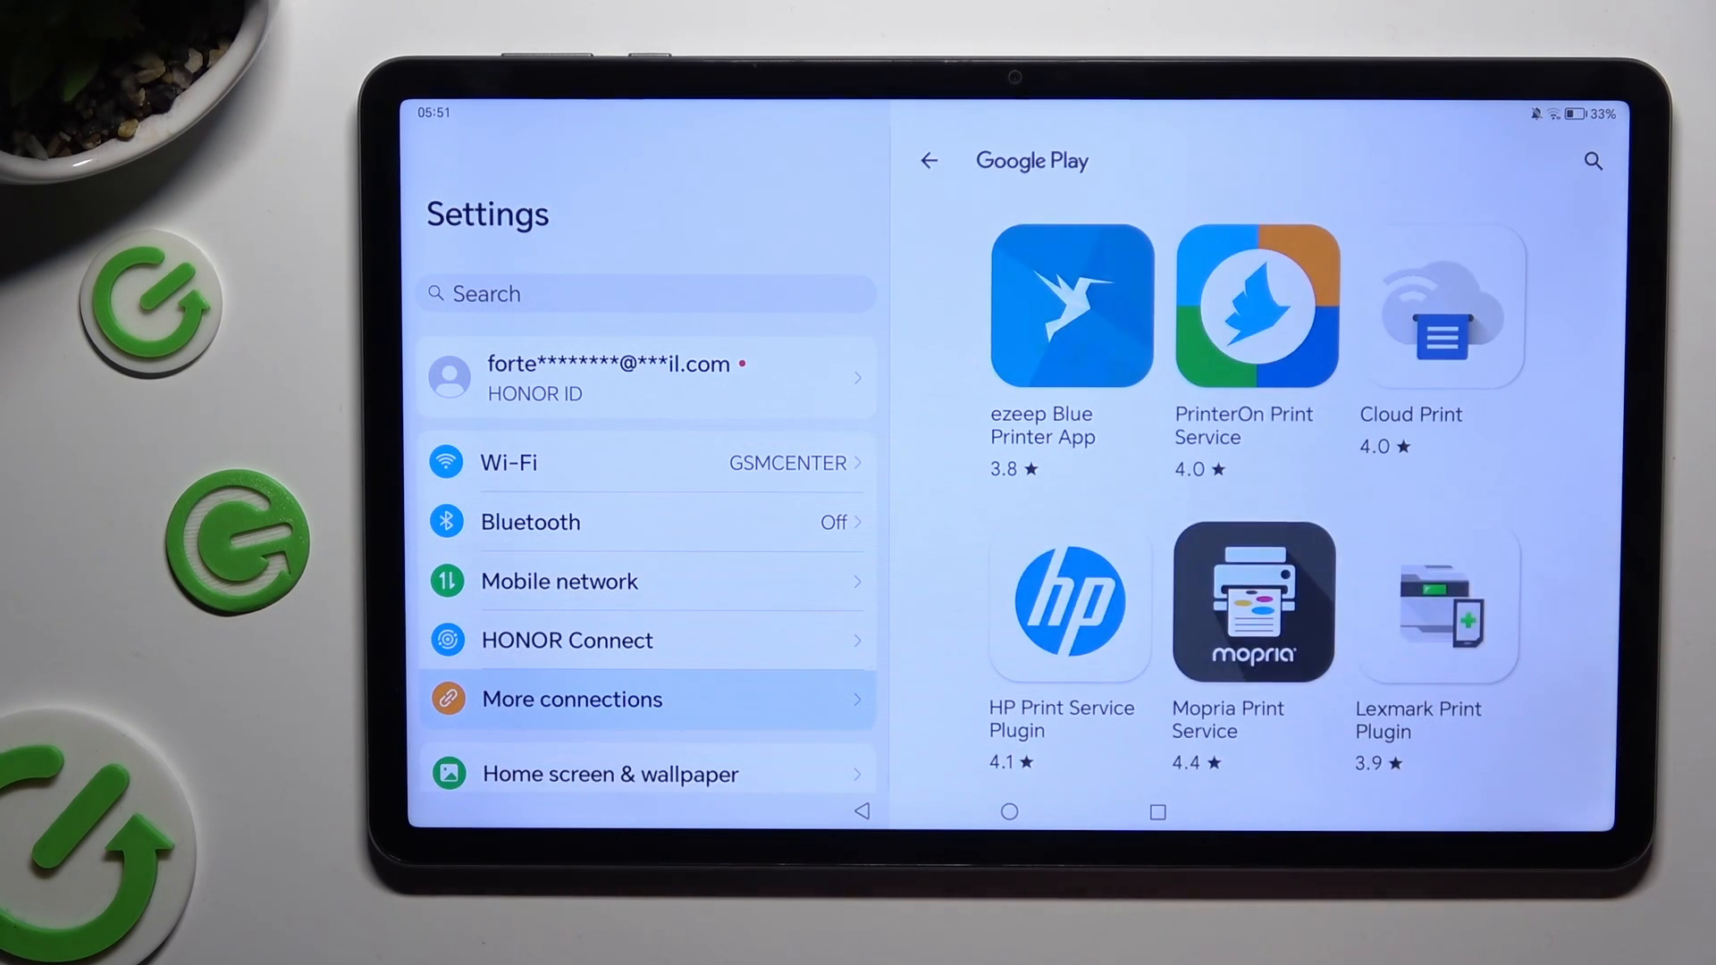
{"action": "left_click", "coordinate": [1067, 602]}
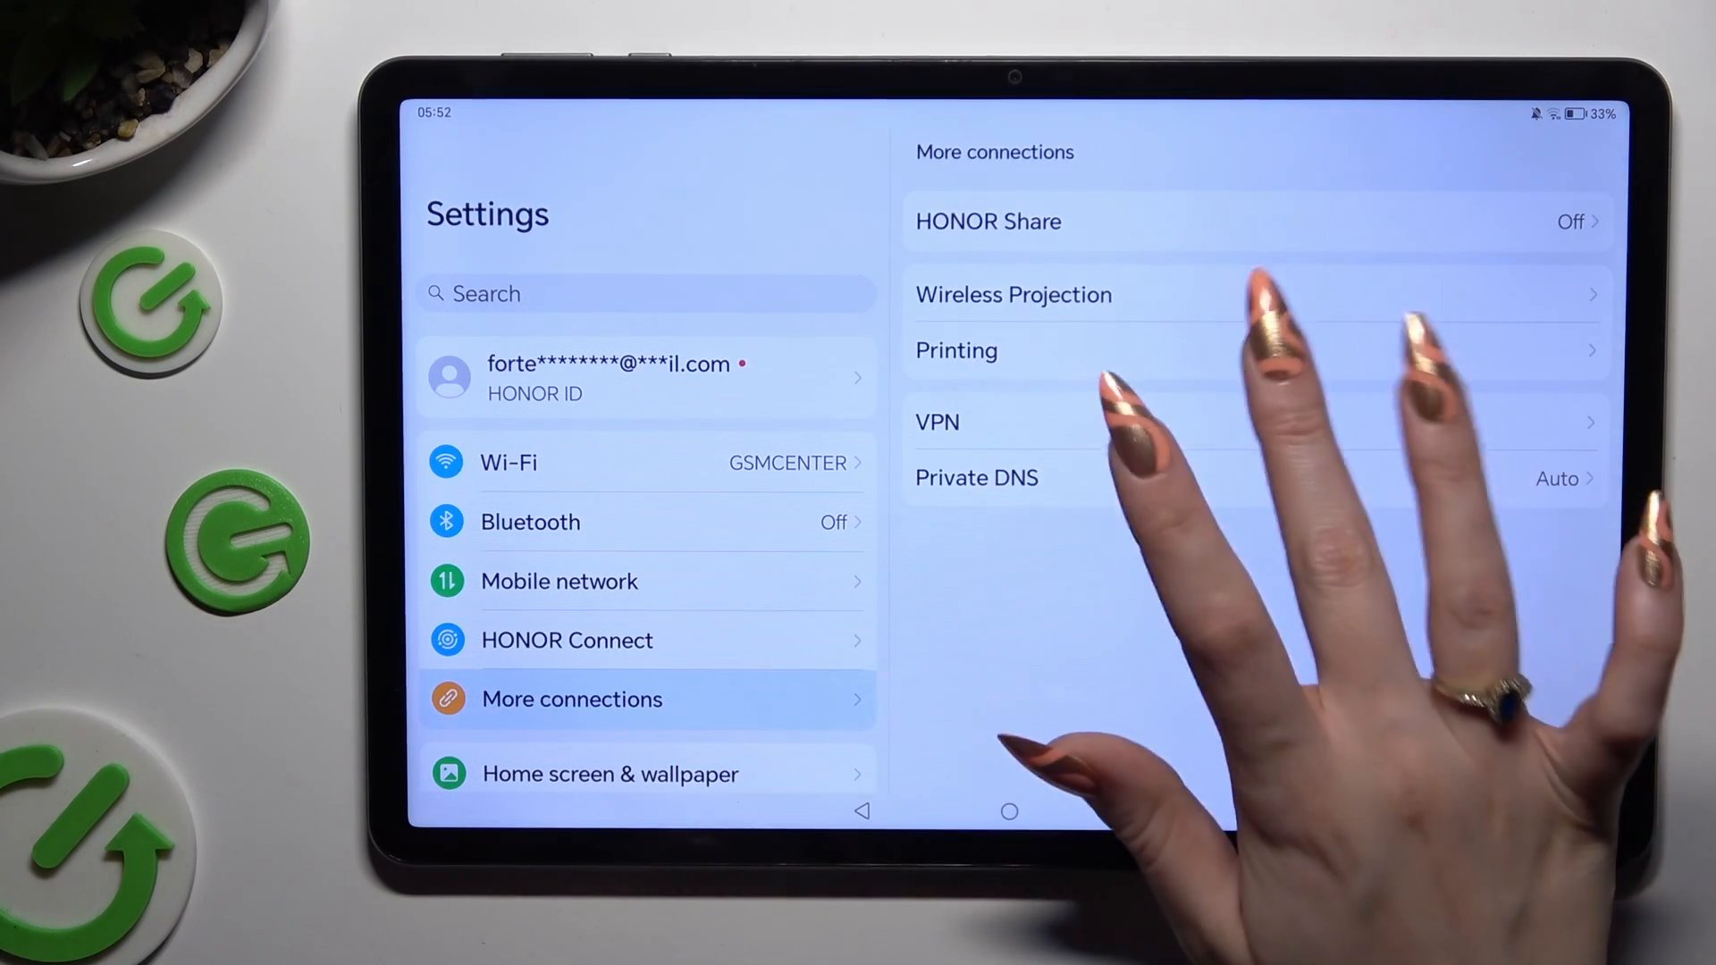
Check HP Print Service detects the HP Color LaserJet, then return to Printing.
{"action": "left_click", "coordinate": [956, 351]}
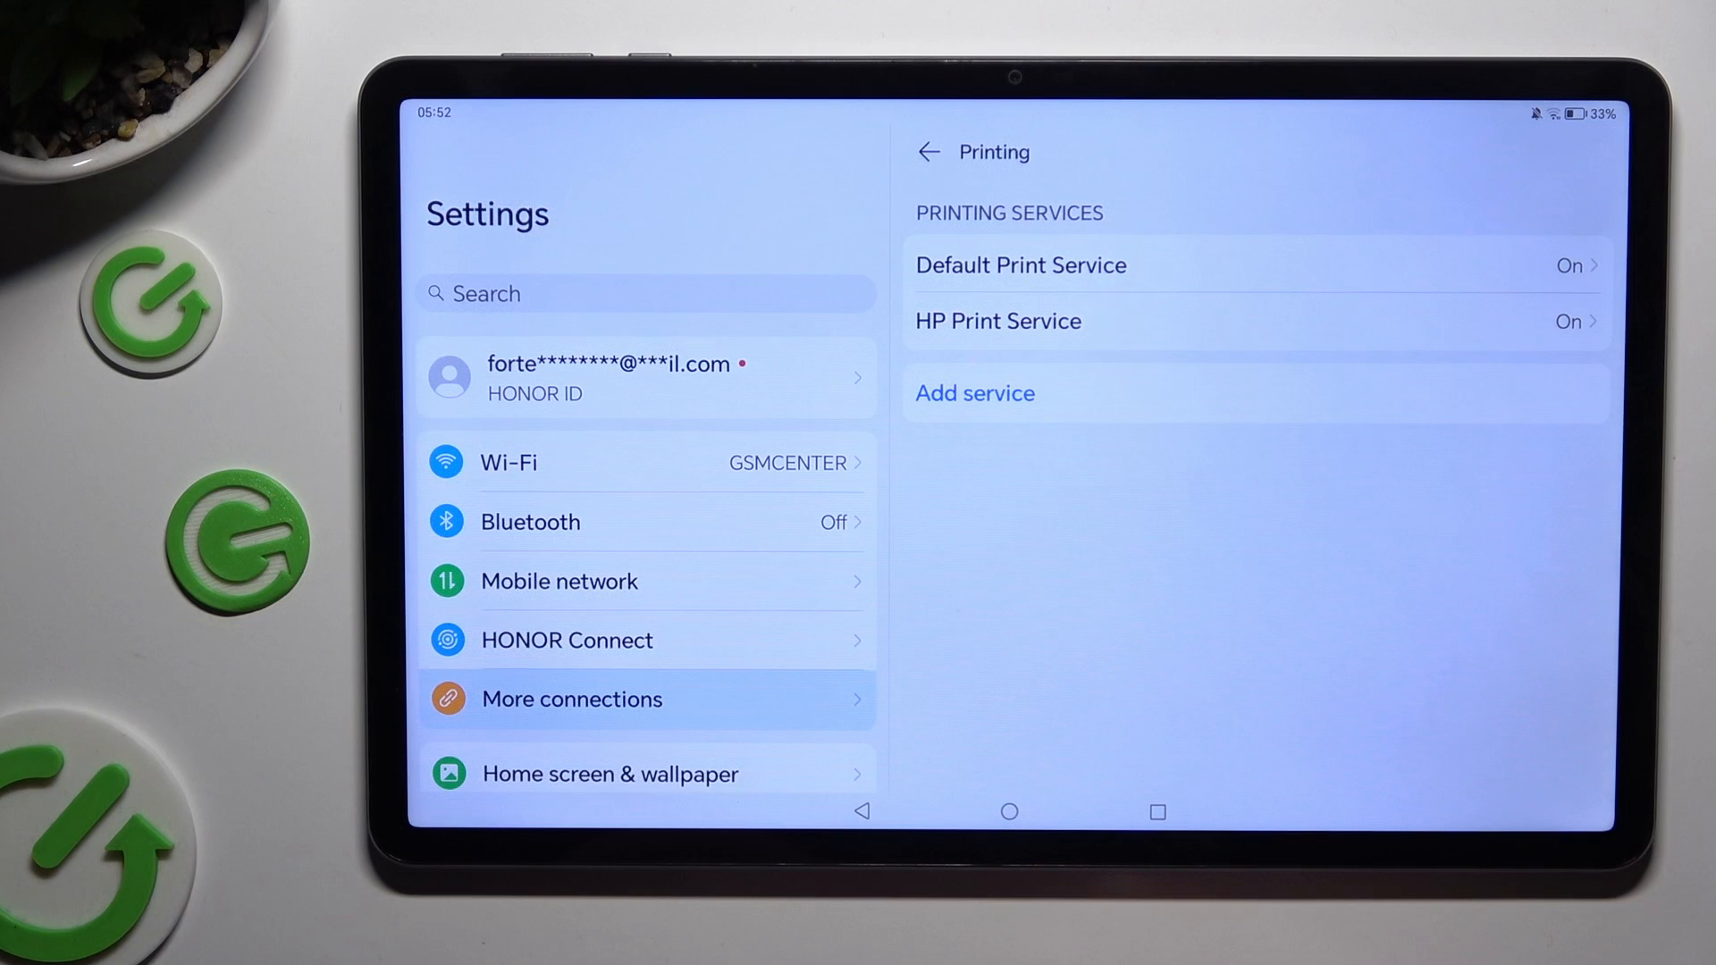
{"action": "left_click", "coordinate": [998, 321]}
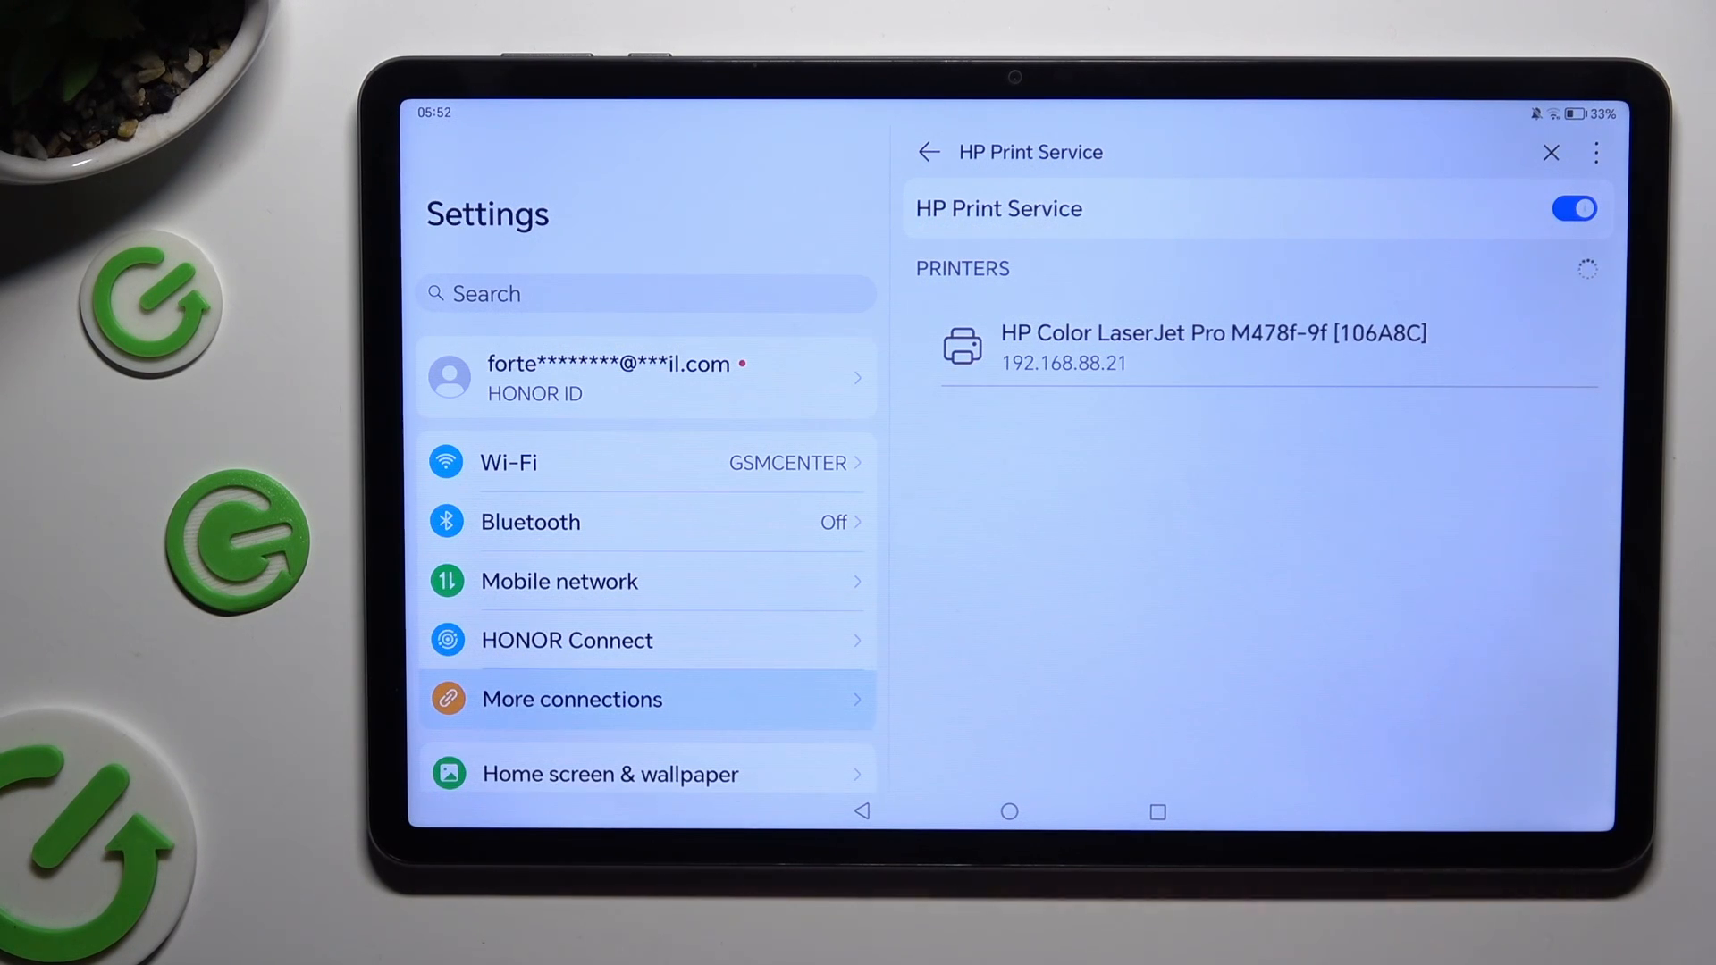
{"action": "left_click", "coordinate": [928, 151]}
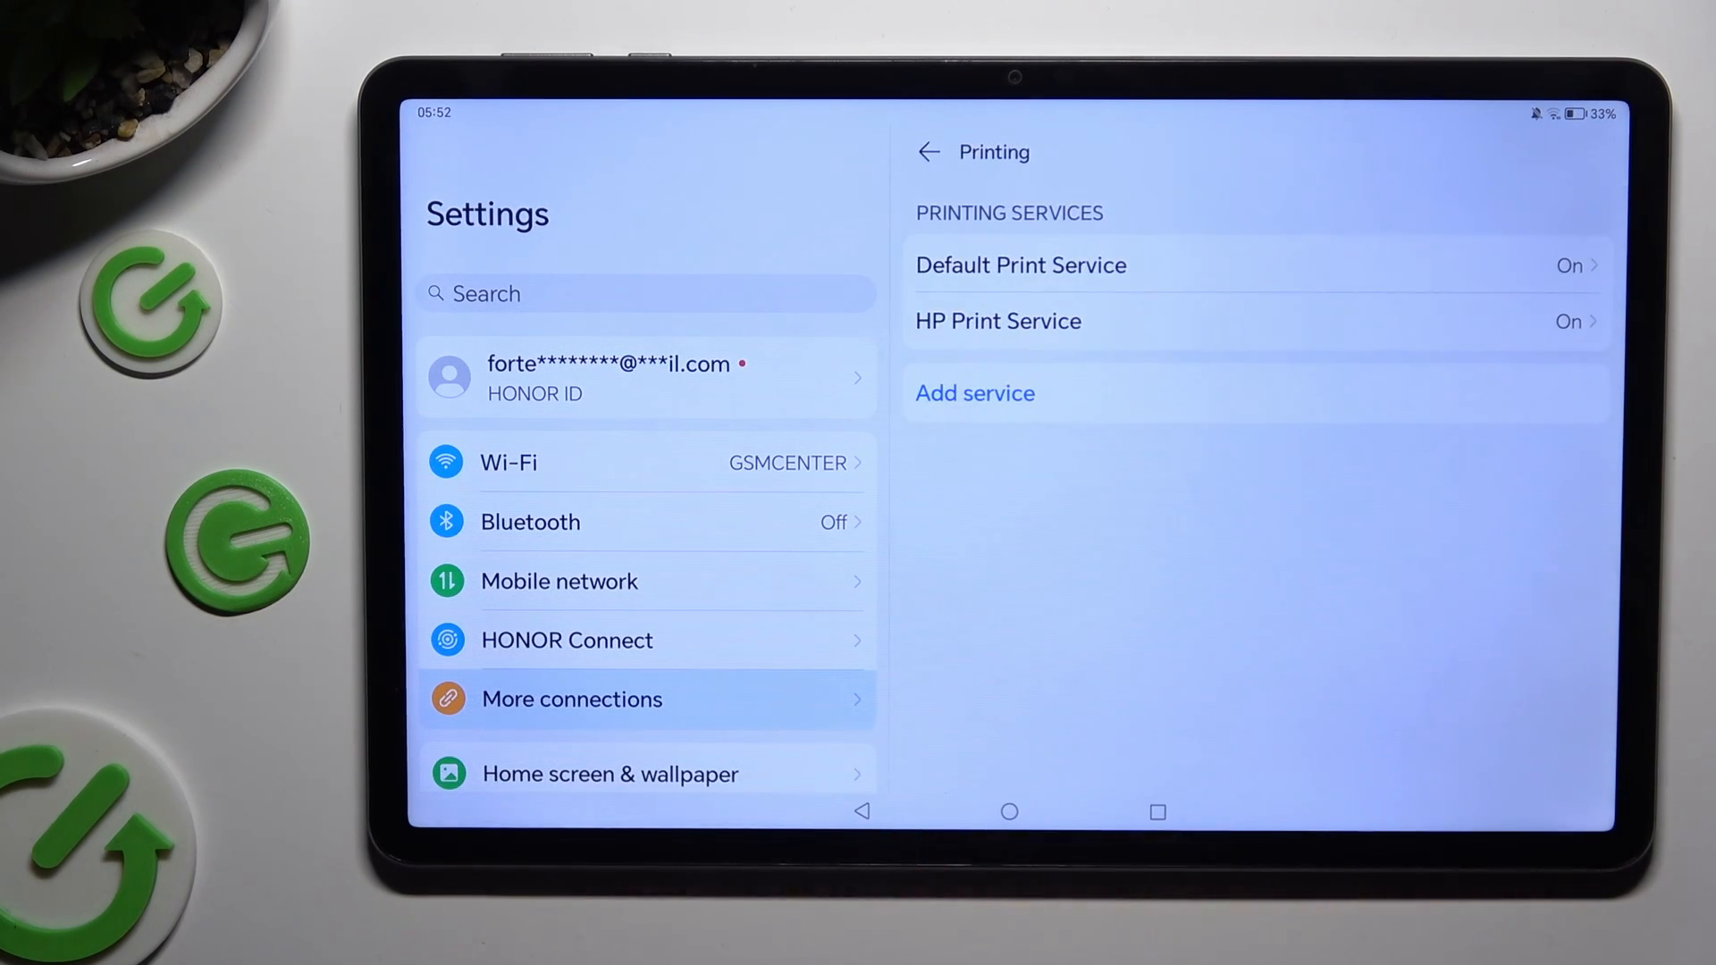